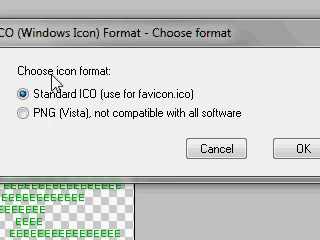
- Confirm the export as 'Standard ICO (use for favicon.ico)'
{"action": "left_click", "coordinate": [284, 148]}
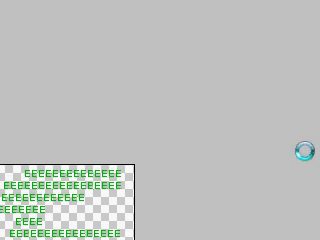